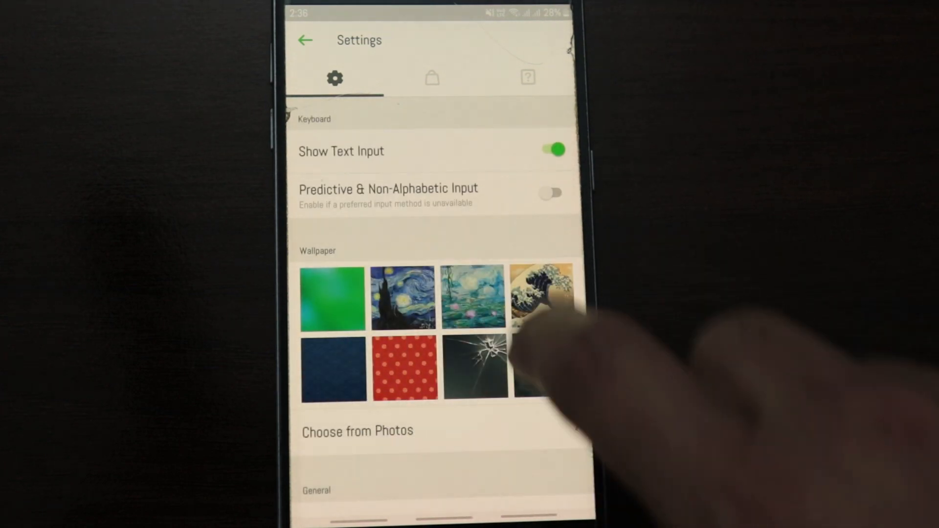
- Choose the dark water-texture thumbnail as the remote's wallpaper
left_click(545, 369)
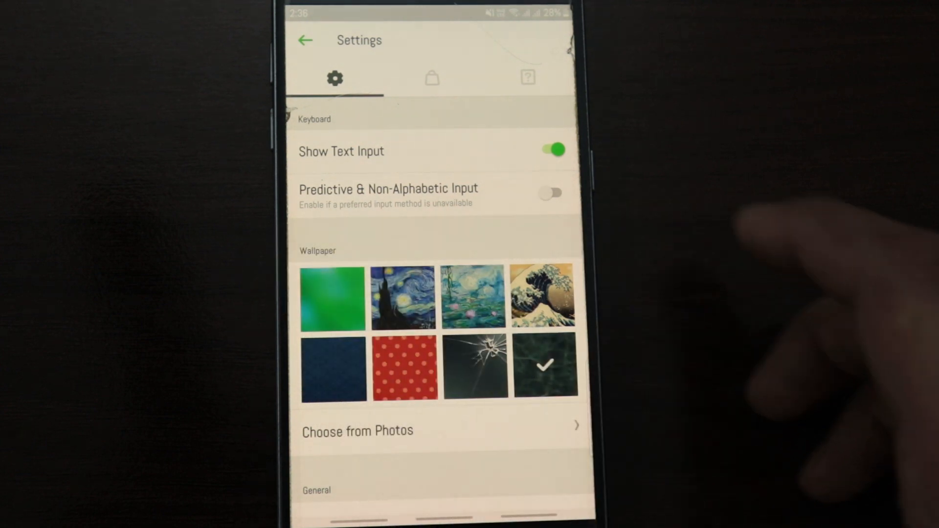
scroll("down", 3)
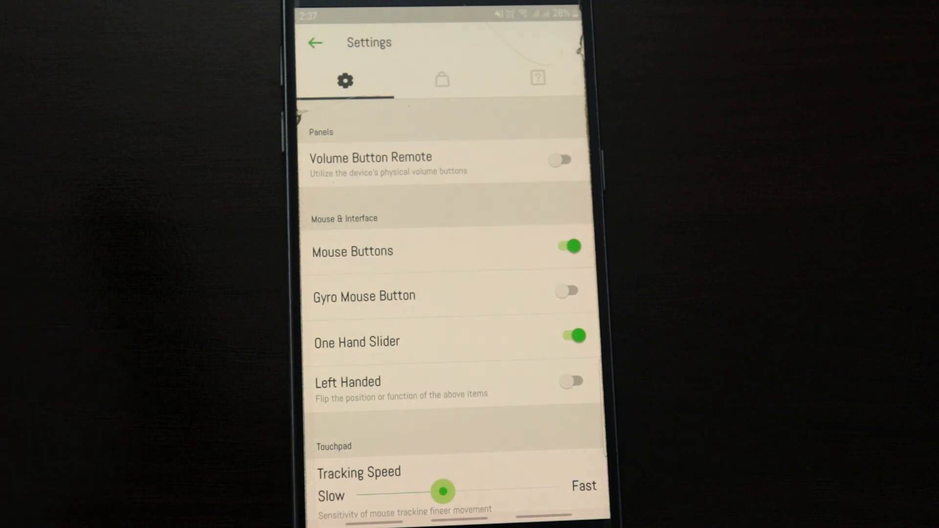
scroll("up", 3)
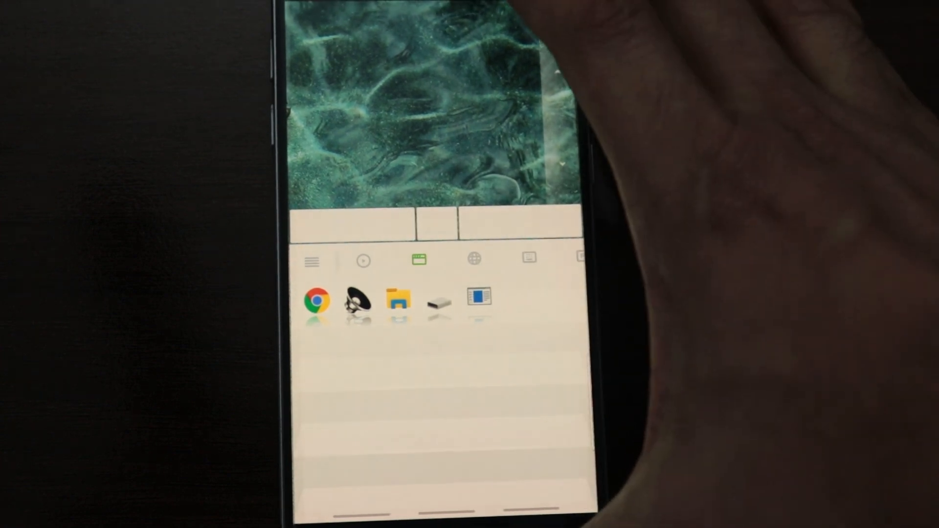
- Switch from the launcher to the next remote panel, reaching the numeric keypad
left_click(472, 258)
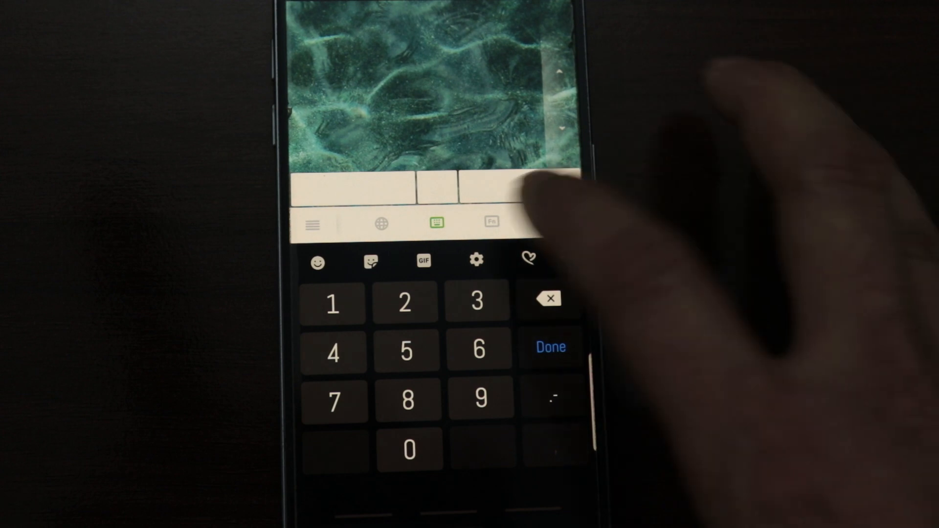
- Bring up the Shortcuts & Landscape Mode add-on page from the Fn panel
left_click(491, 222)
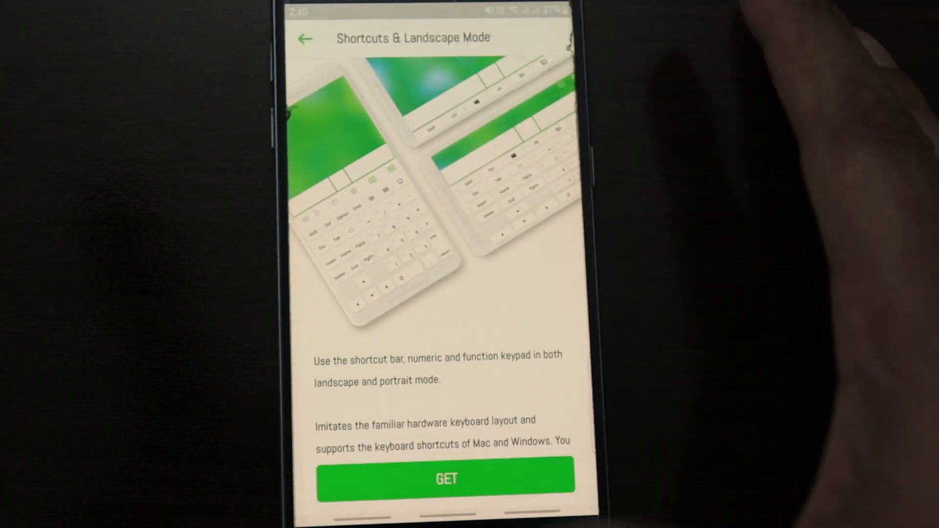
- Get the Shortcuts & Landscape Mode add-on, unlocking the full function keypad
left_click(446, 478)
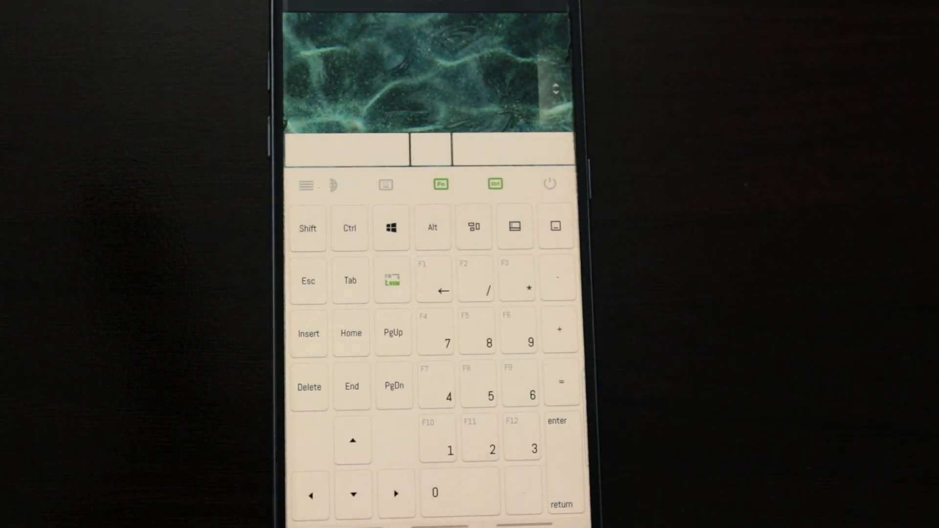
- Show the power panel with Shutdown, Sleep, Restart and Logoff controls
left_click(549, 184)
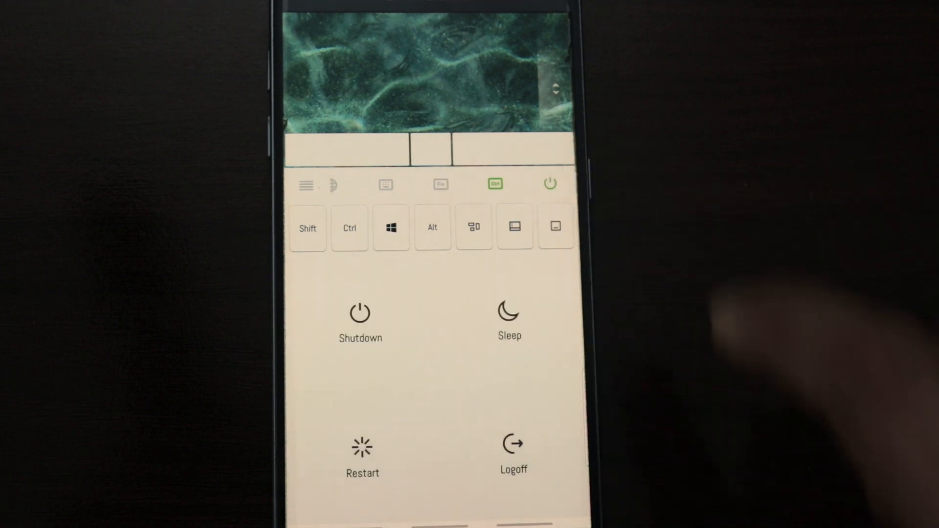